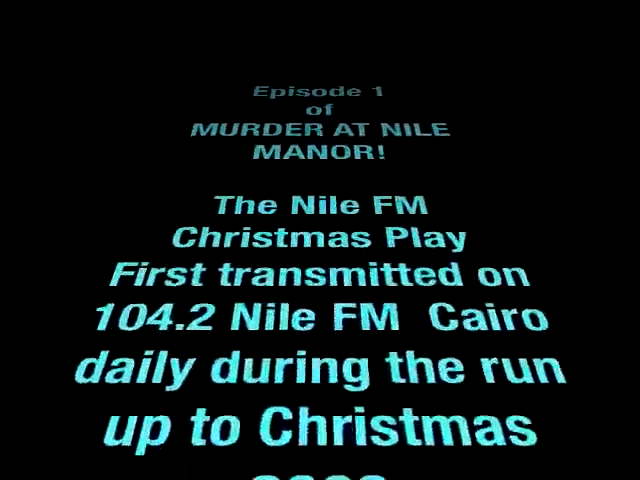
pyautogui.scroll(3)
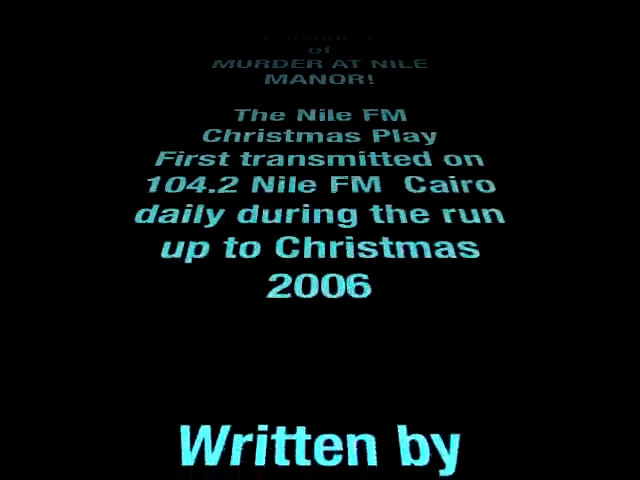
pyautogui.scroll(3)
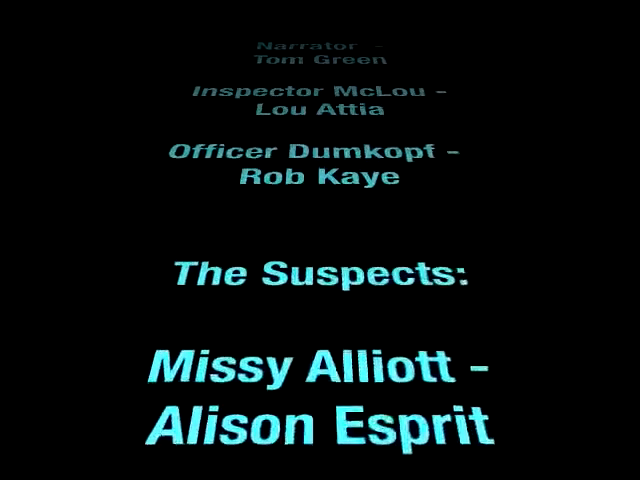
pyautogui.scroll(3)
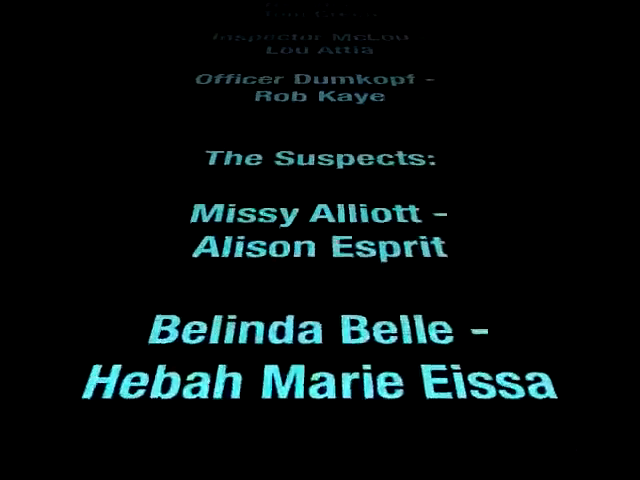
pyautogui.scroll(3)
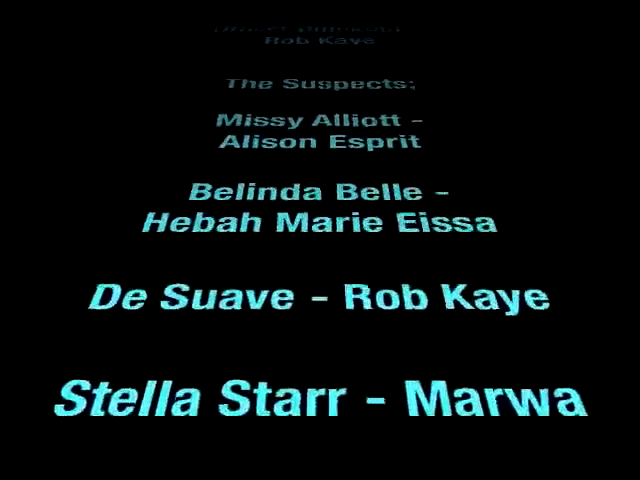
pyautogui.scroll(3)
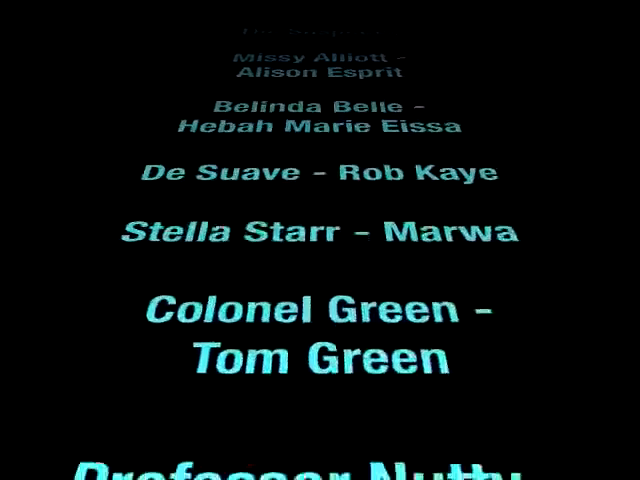